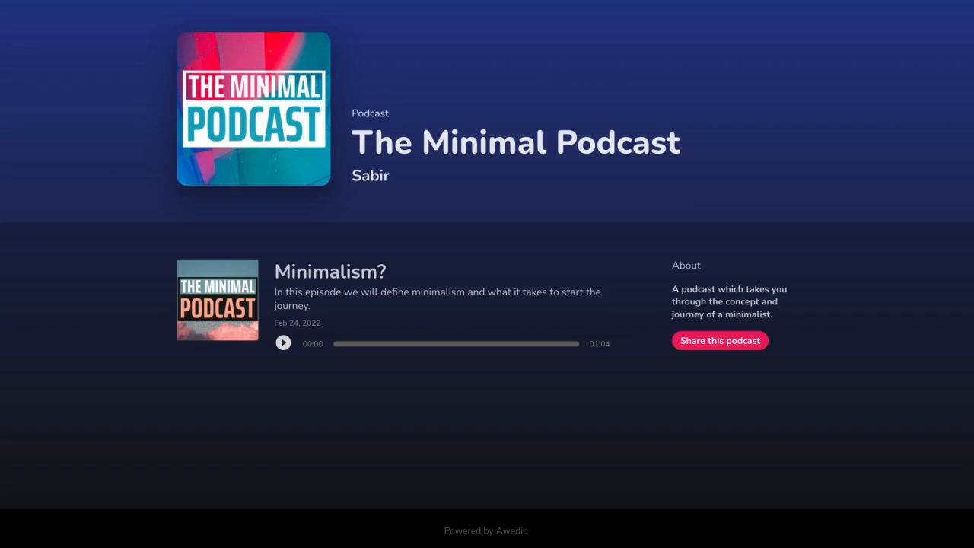
{"action": "mouse_move", "coordinate": [519, 241]}
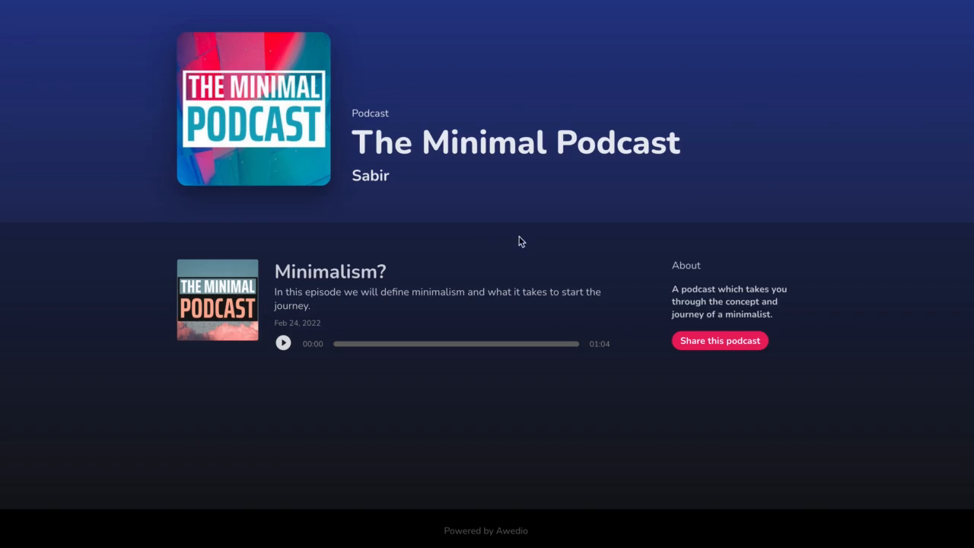
Step: Play the Minimalism? episode from the public page and pause it at four seconds
{"action": "left_click", "coordinate": [283, 342]}
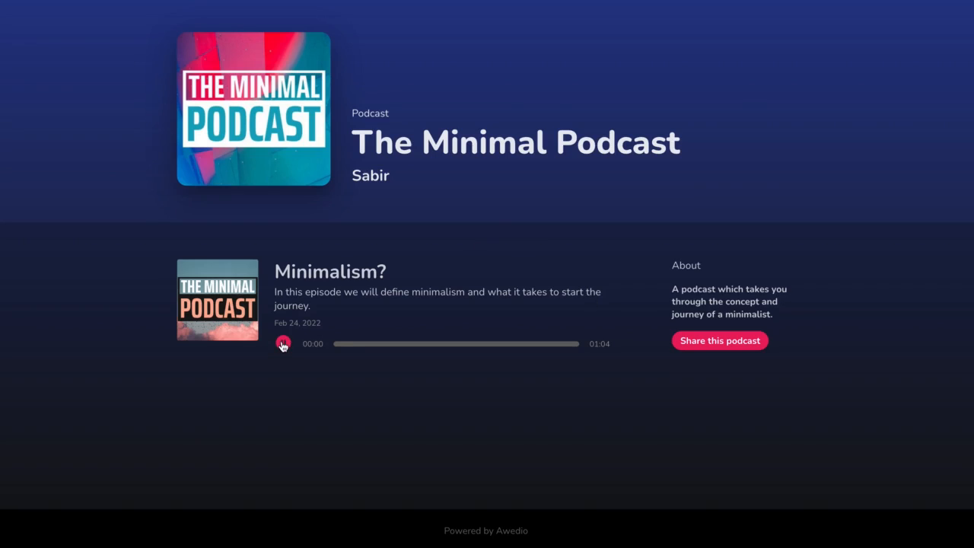
{"action": "left_click", "coordinate": [284, 344]}
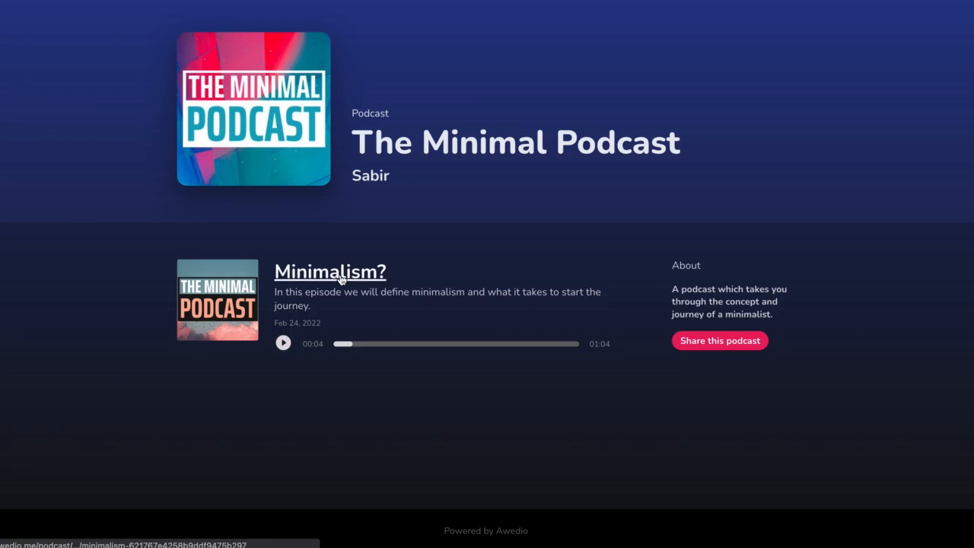
Step: On the Minimalism? episode page, play it briefly, then open and close its share options
{"action": "left_click", "coordinate": [330, 272]}
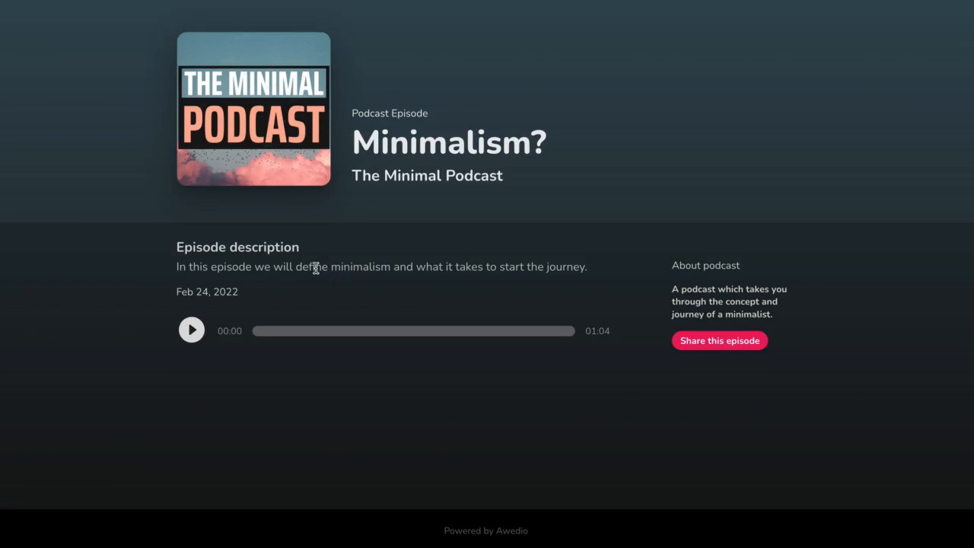
{"action": "left_click", "coordinate": [191, 330]}
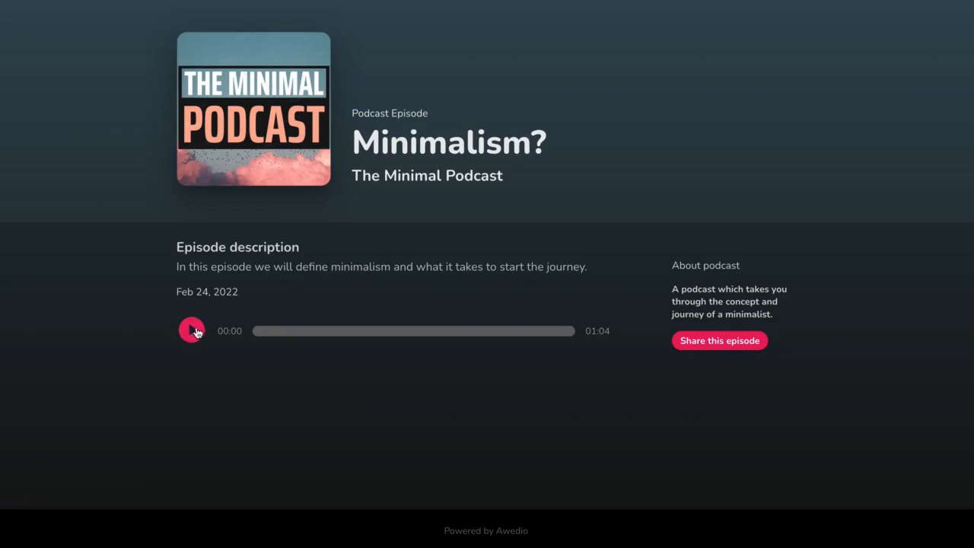
{"action": "left_click", "coordinate": [192, 331]}
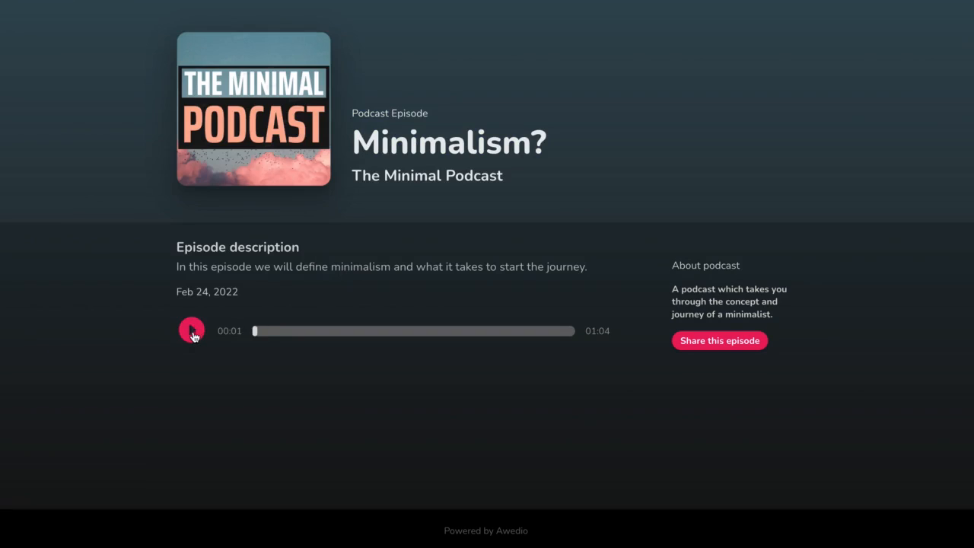
{"action": "left_click", "coordinate": [719, 341]}
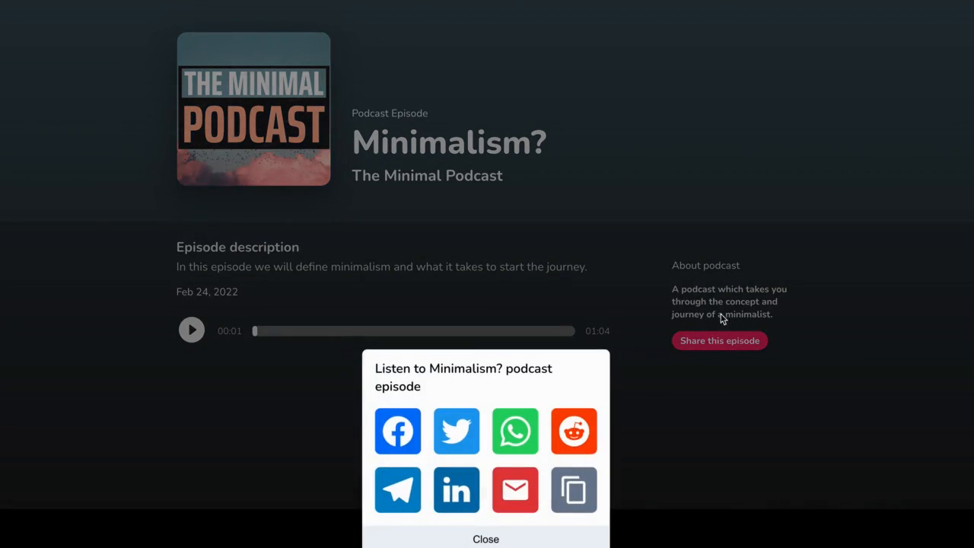
{"action": "left_click", "coordinate": [485, 539]}
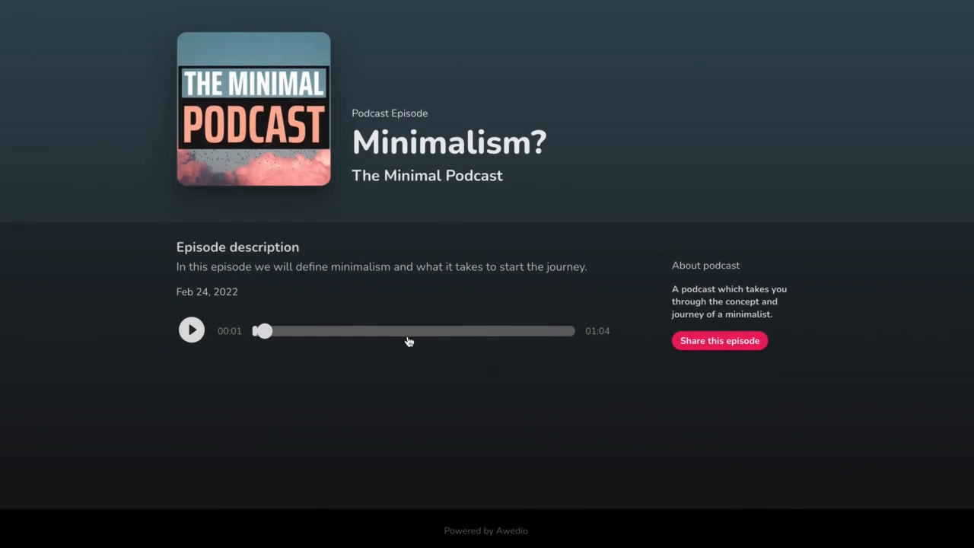
{"action": "mouse_move", "coordinate": [394, 327]}
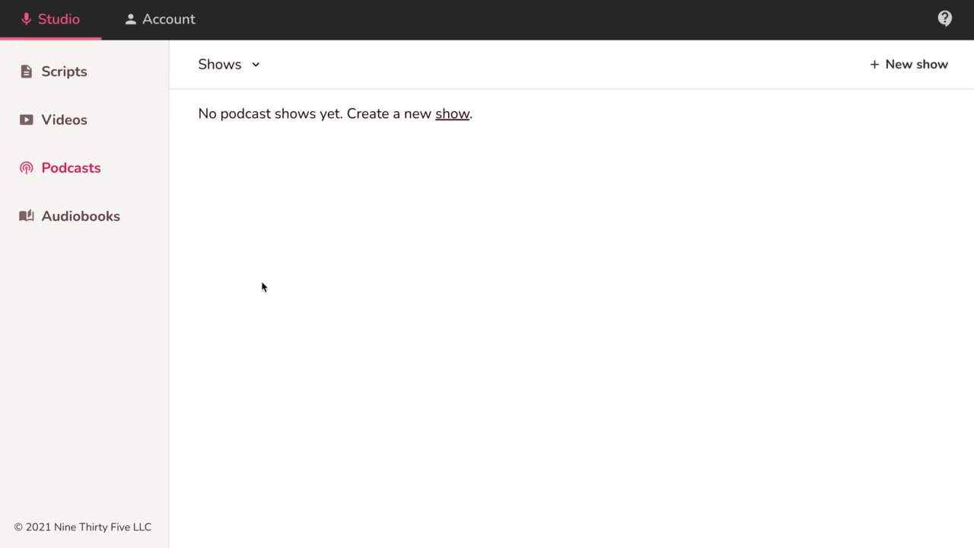
{"action": "mouse_move", "coordinate": [186, 223]}
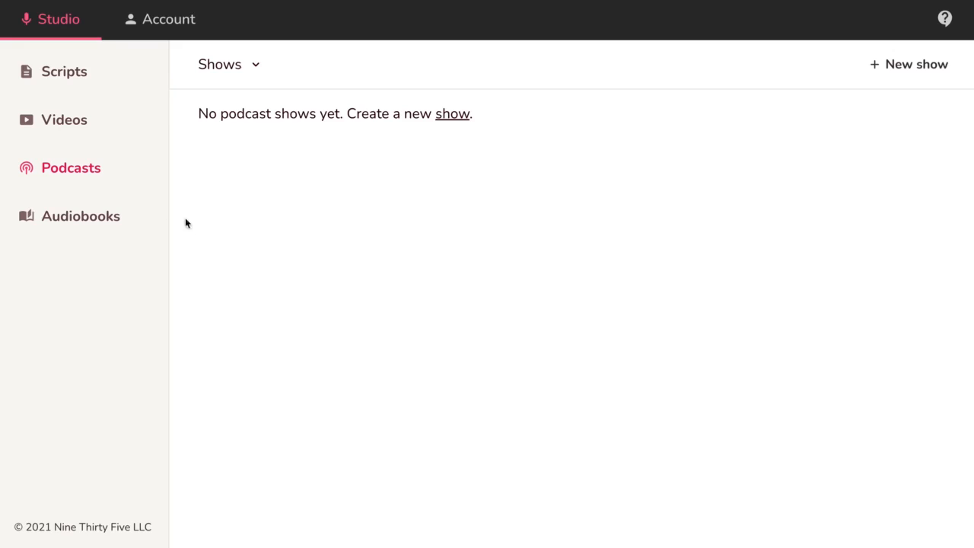
{"action": "mouse_move", "coordinate": [255, 159]}
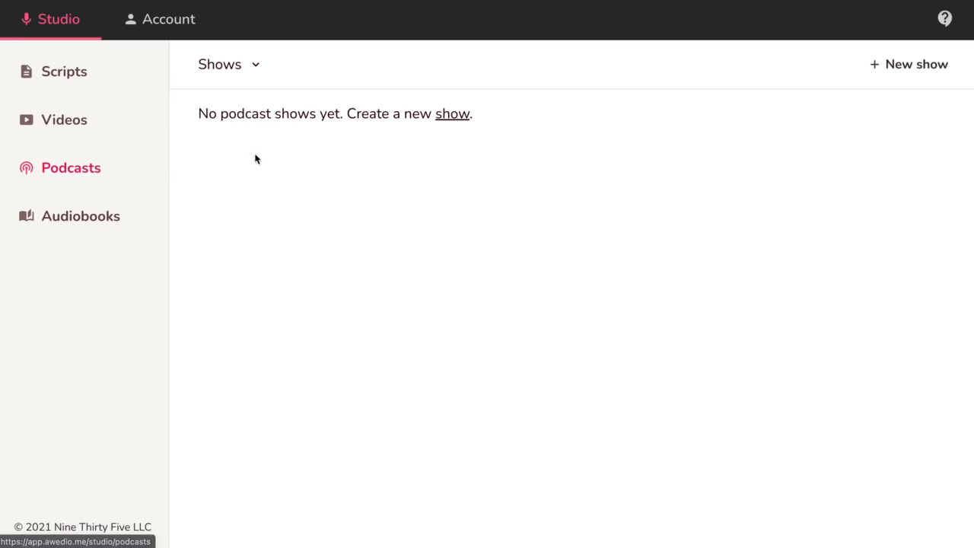
{"action": "mouse_move", "coordinate": [339, 145]}
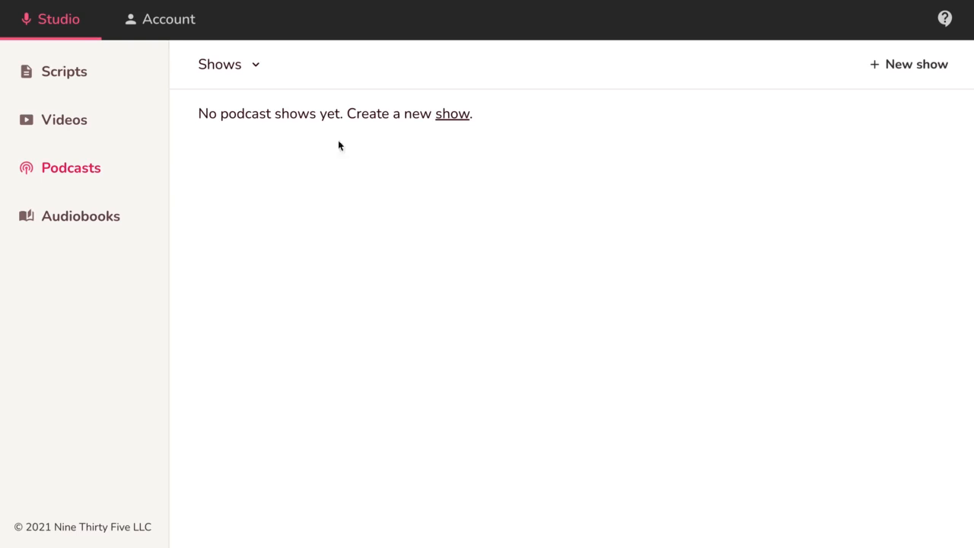
Step: Create a new show titled 'The Minimal Podcast' with its minimalist-journey description
{"action": "left_click", "coordinate": [452, 114]}
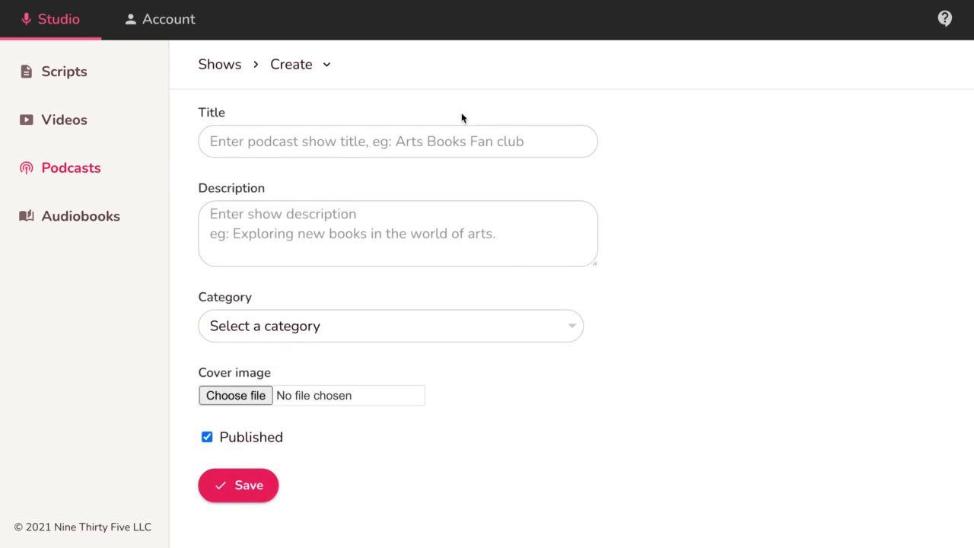
{"action": "left_click", "coordinate": [397, 136]}
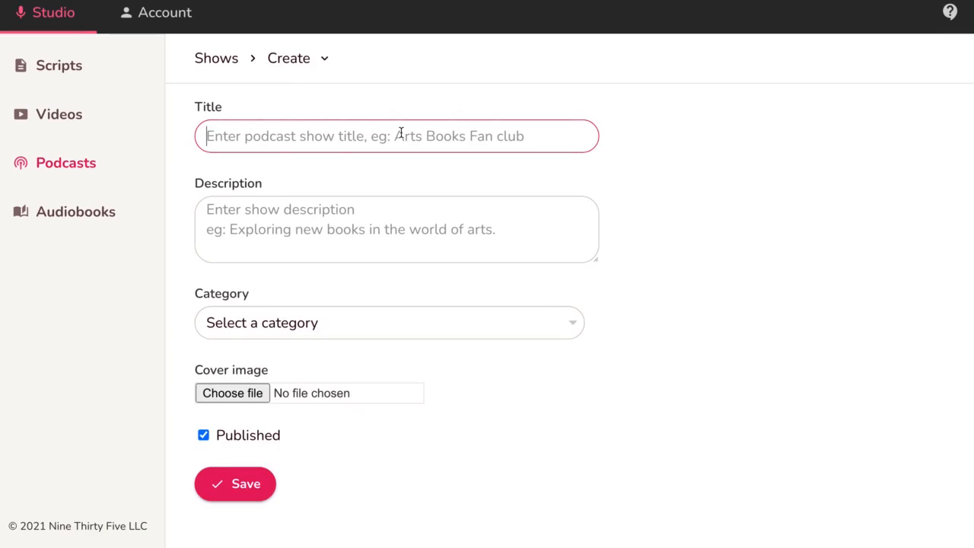
{"action": "type", "text": "The Minimal Podcast"}
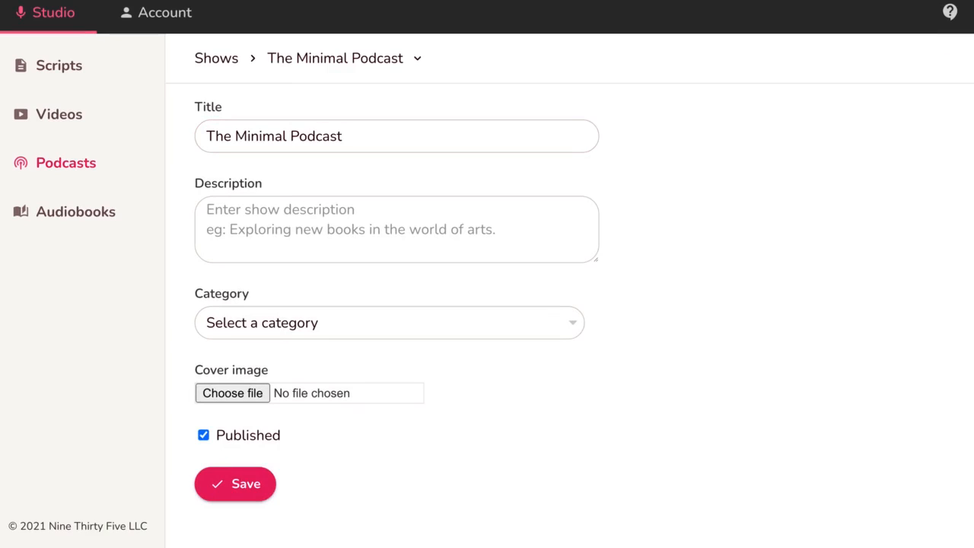
{"action": "type", "text": "A podcast which takes you through the concept and journey of a minimalist."}
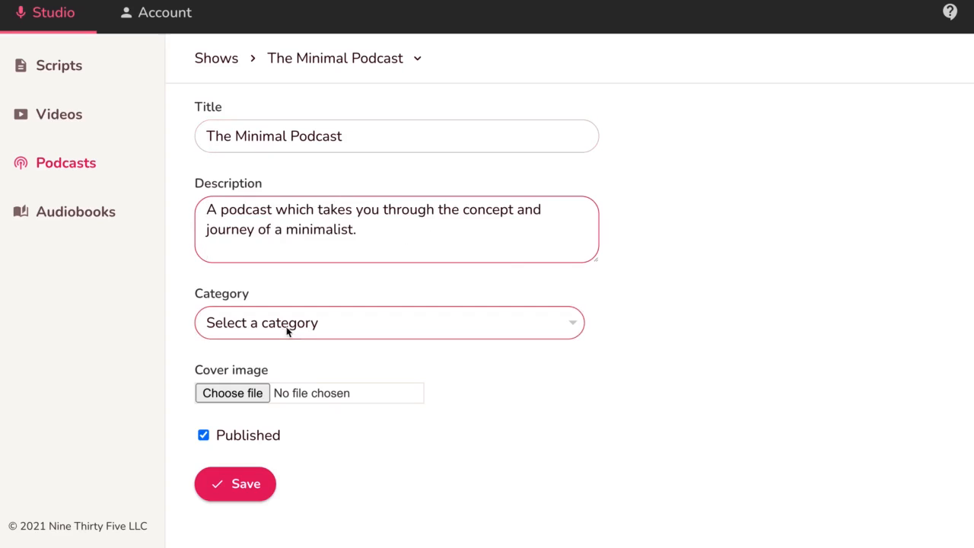
Step: Set the show's category to Health & Fitness with sub category Mental Health
{"action": "left_click", "coordinate": [389, 322]}
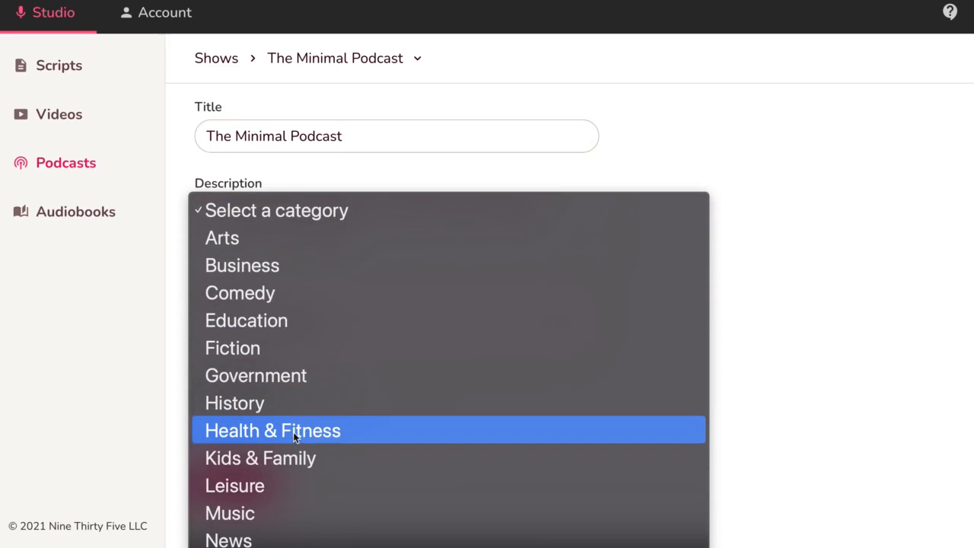
{"action": "left_click", "coordinate": [272, 430]}
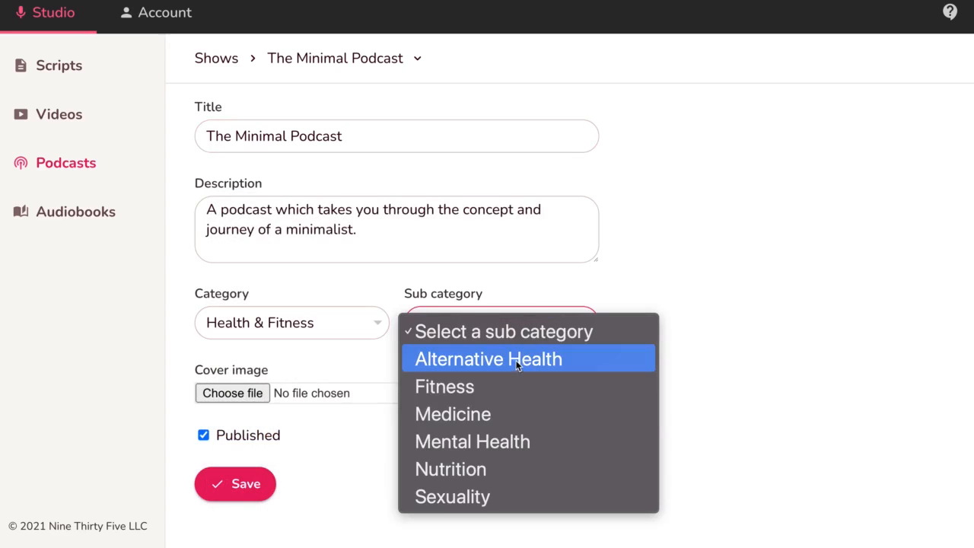
{"action": "mouse_move", "coordinate": [493, 451]}
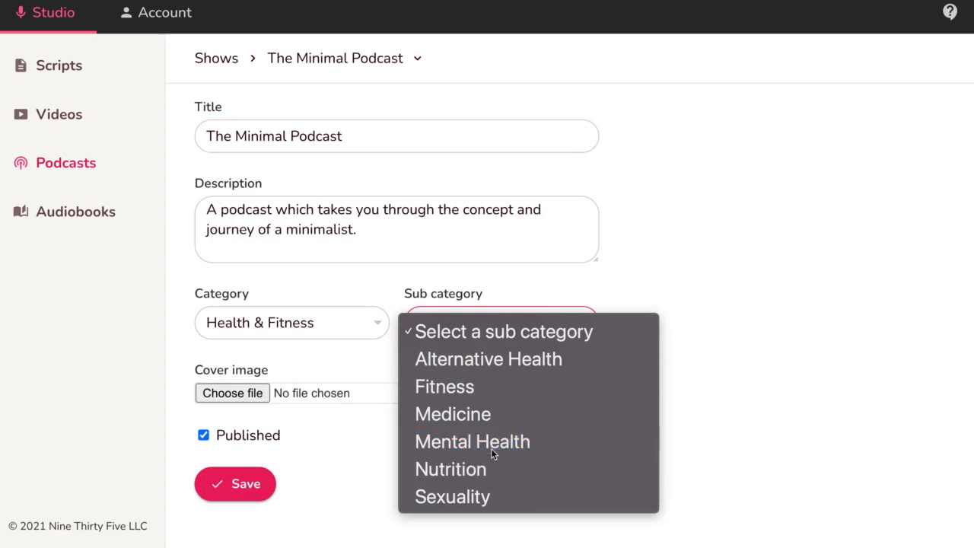
{"action": "left_click", "coordinate": [472, 441]}
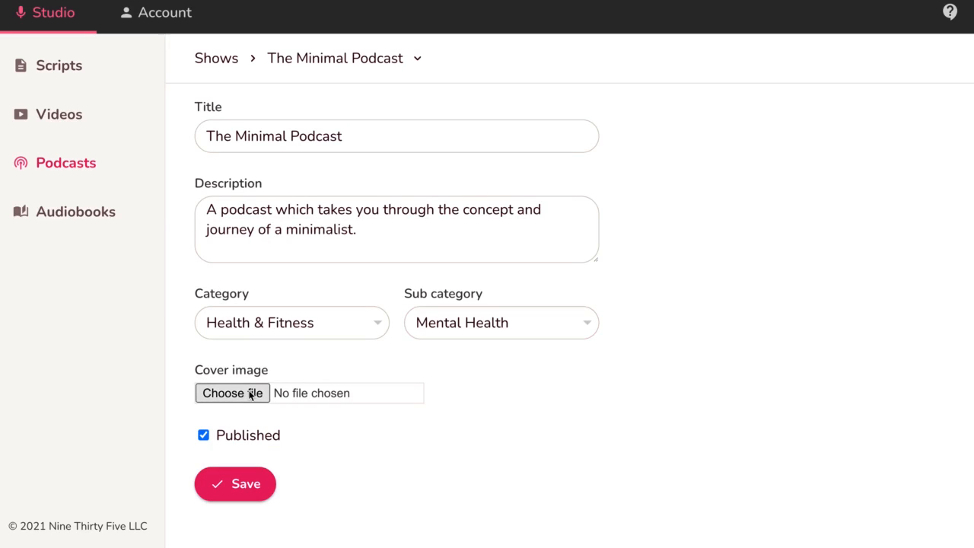
Step: Upload the show's cover artwork, mark it Published, and save The Minimal Podcast
{"action": "left_click", "coordinate": [233, 393]}
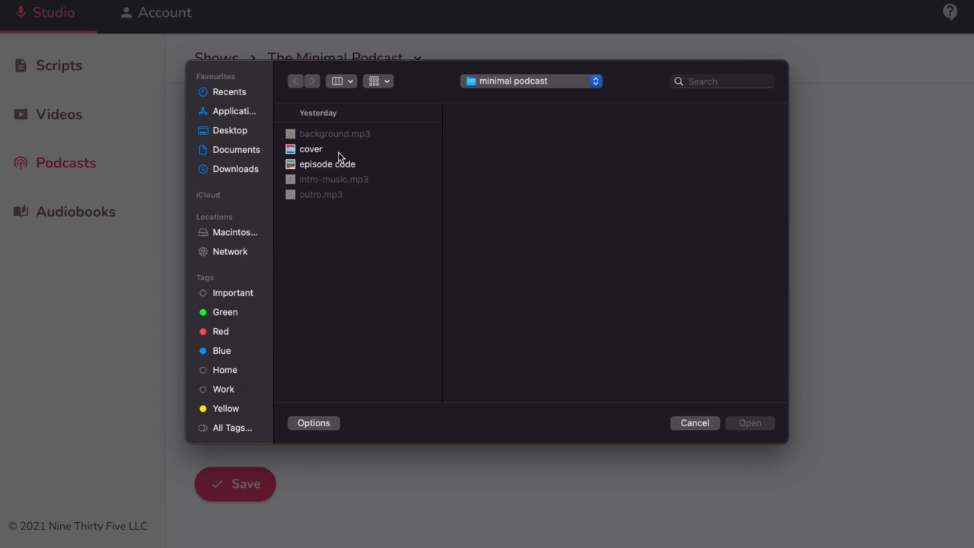
{"action": "left_click", "coordinate": [311, 149]}
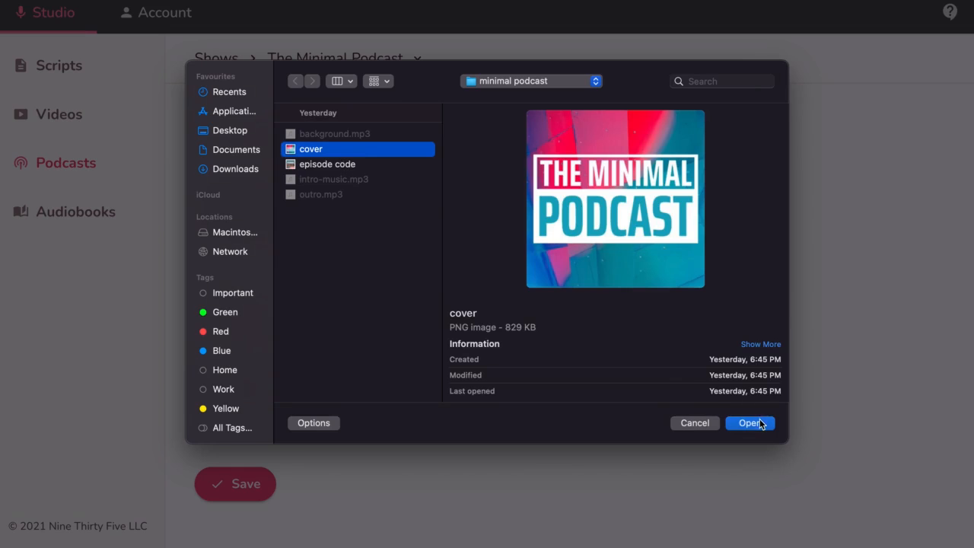
{"action": "left_click", "coordinate": [750, 423]}
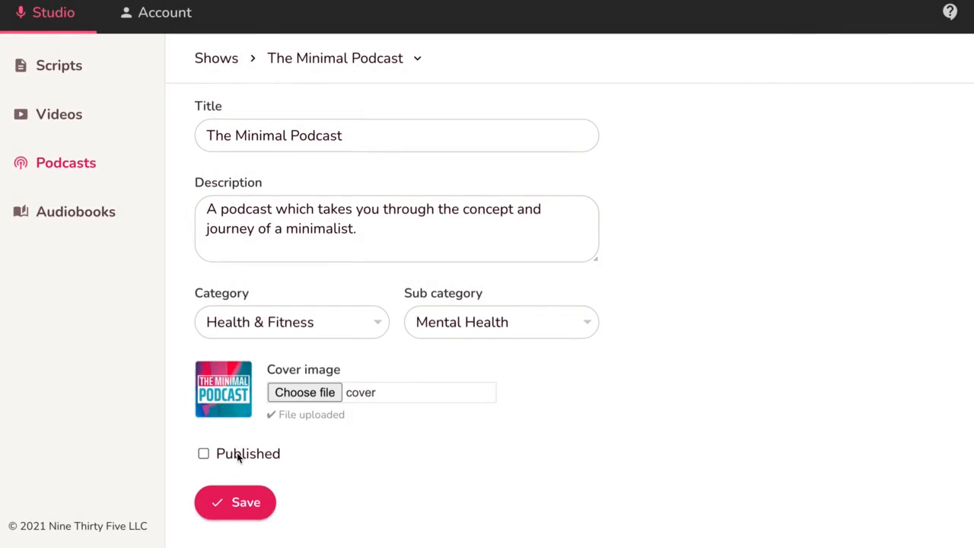
{"action": "left_click", "coordinate": [234, 502]}
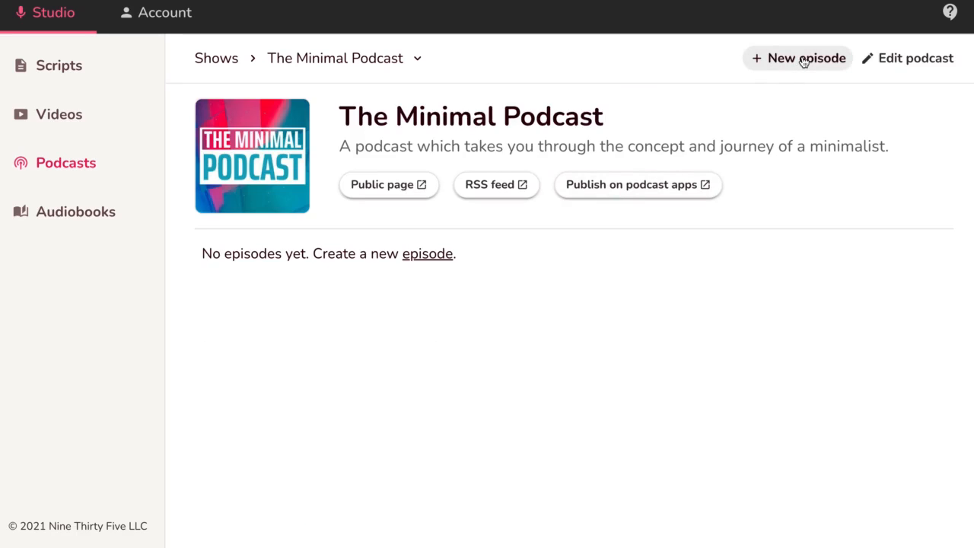
Step: Create episode 'What is Minimalism?' describing defining minimalism and starting the journey
{"action": "left_click", "coordinate": [804, 58]}
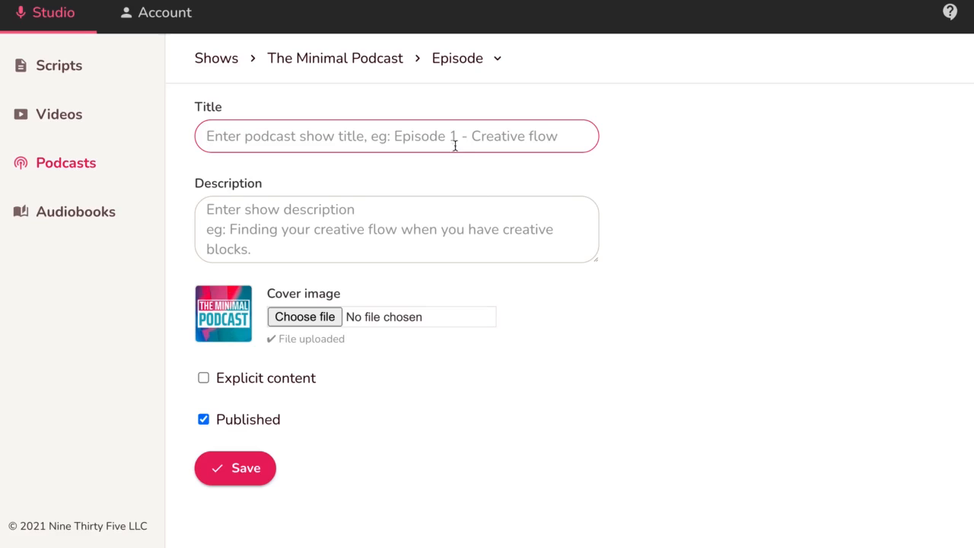
{"action": "type", "text": "What is Minimalism?"}
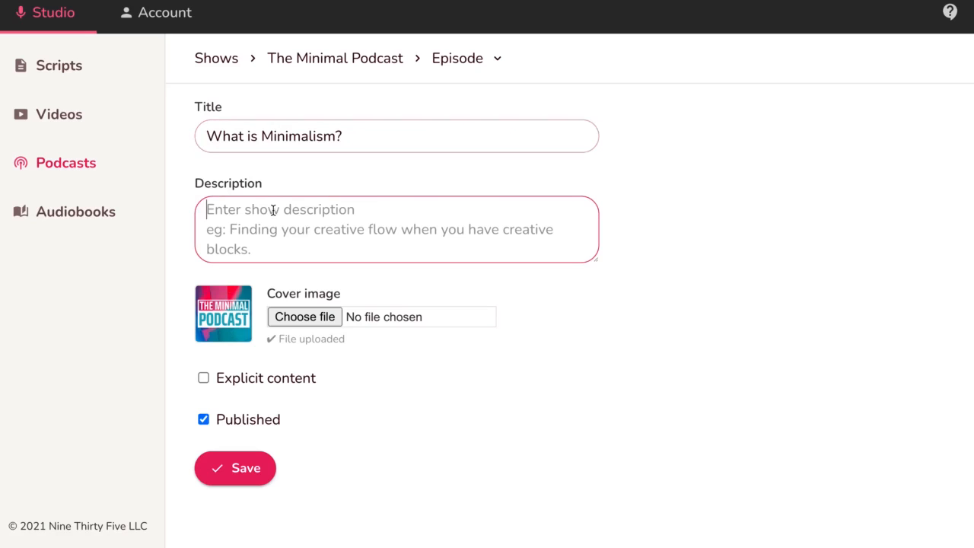
{"action": "type", "text": "In this episode we will define minimalism and what it takes to start the journey."}
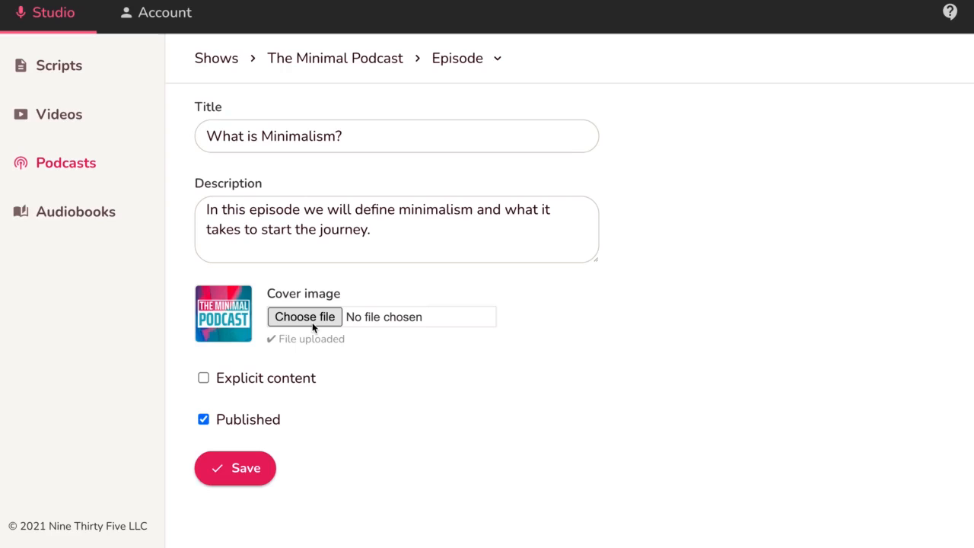
Step: Upload the 'episode code' image as the episode cover and save the episode
{"action": "left_click", "coordinate": [305, 317]}
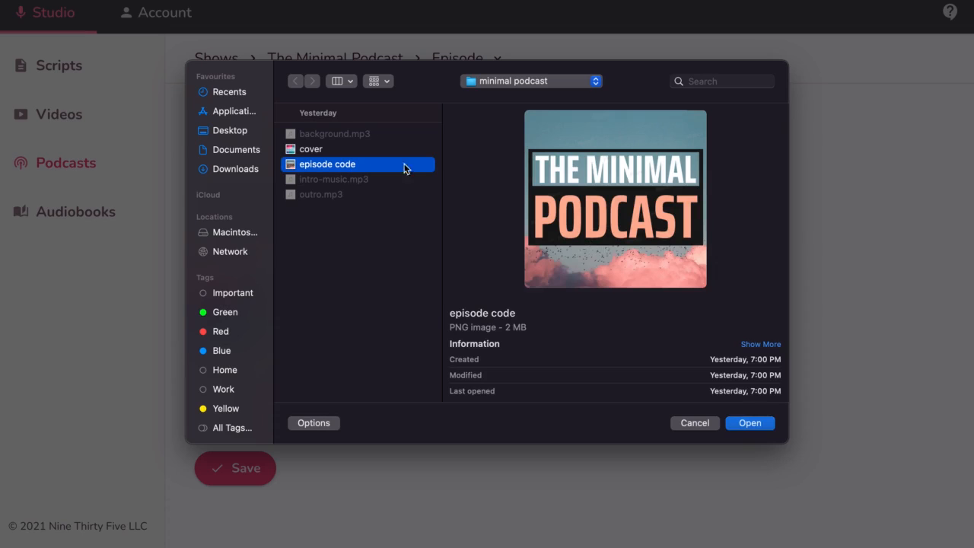
{"action": "left_click", "coordinate": [750, 423]}
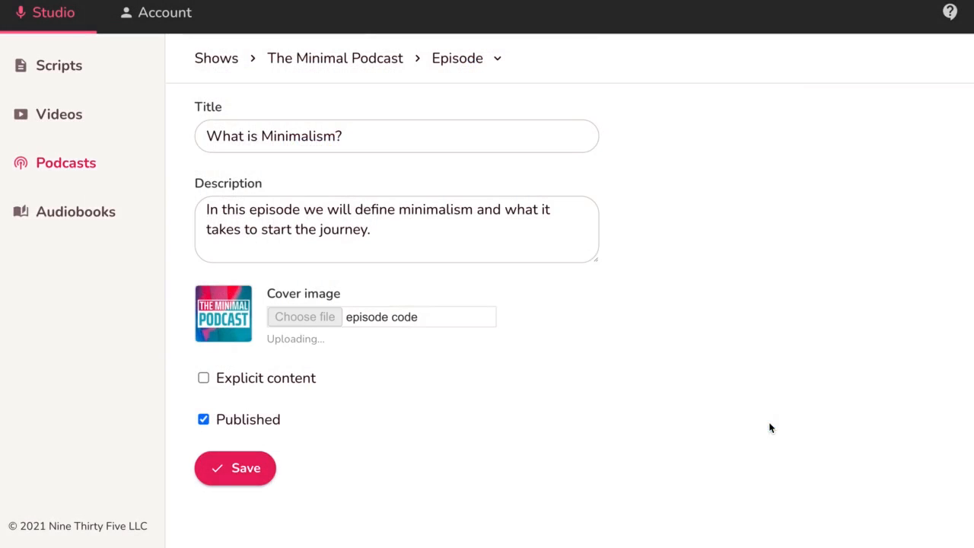
{"action": "mouse_move", "coordinate": [539, 395]}
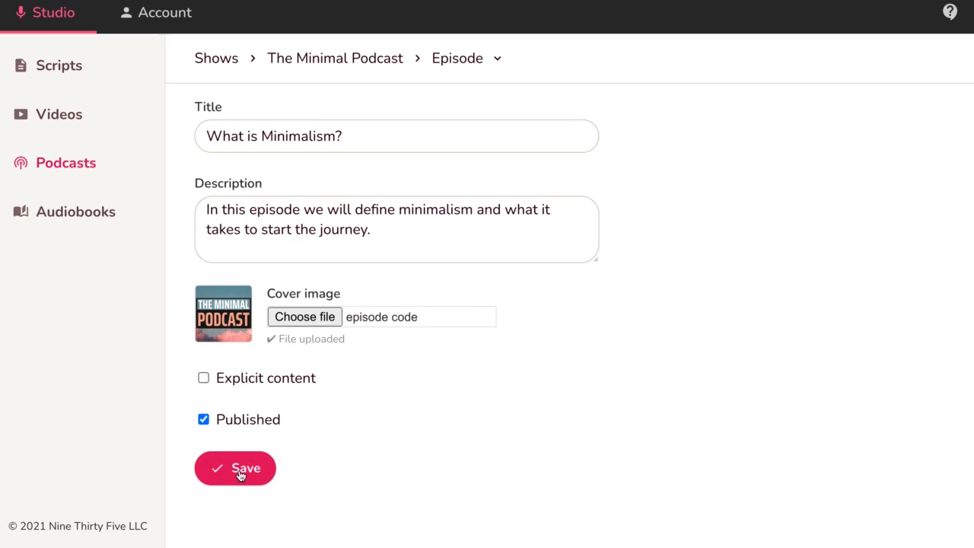
{"action": "left_click", "coordinate": [234, 468]}
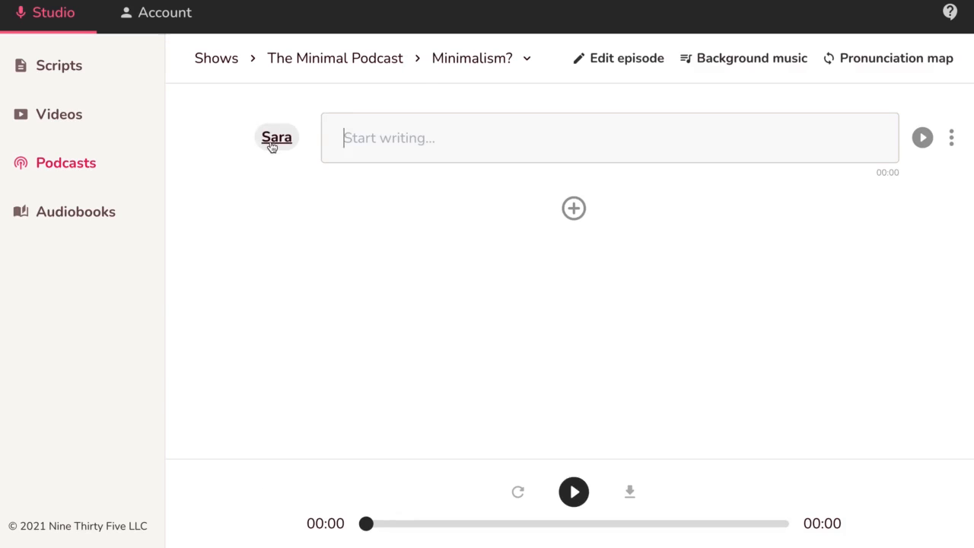
Step: Switch the first script block's voice from Sara to Jenny, keeping the United States dialect
{"action": "left_click", "coordinate": [276, 137]}
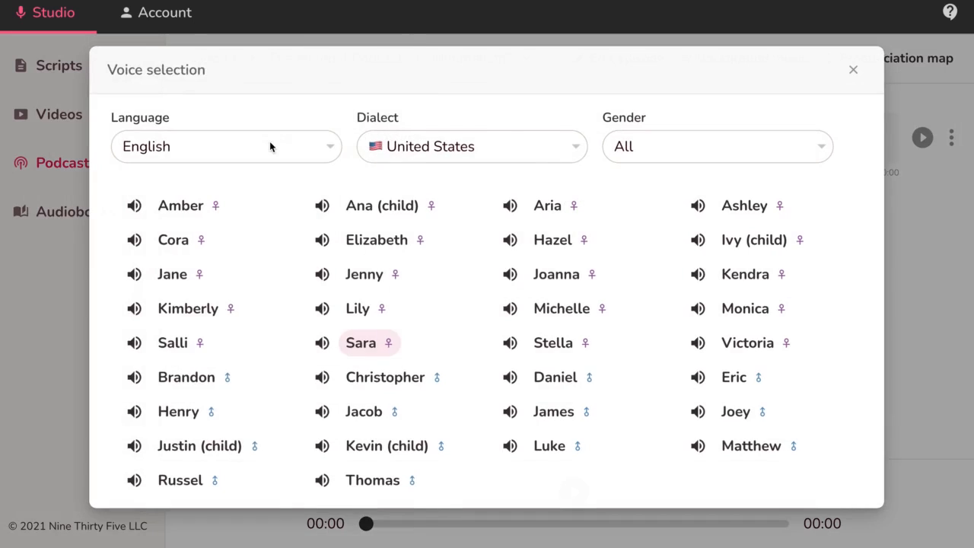
{"action": "left_click", "coordinate": [226, 146]}
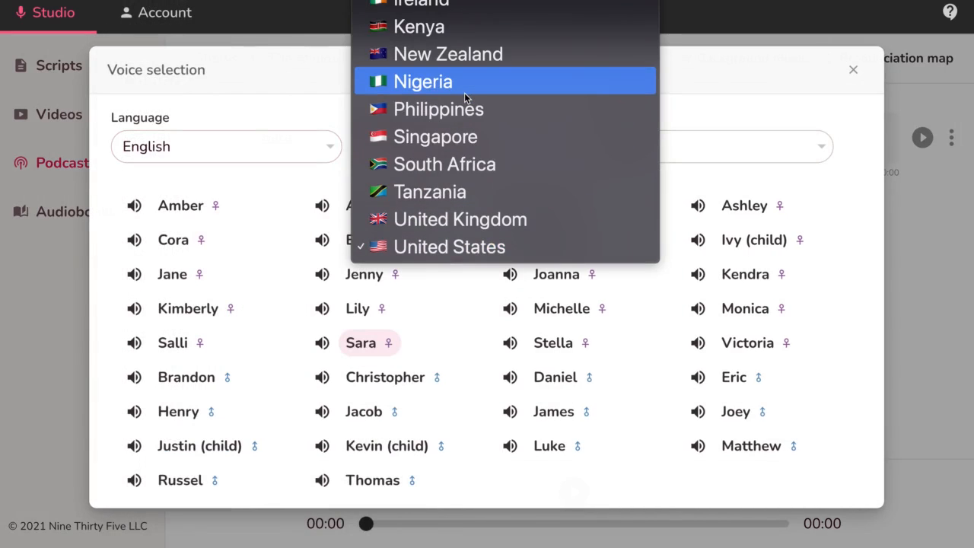
{"action": "left_click", "coordinate": [448, 246]}
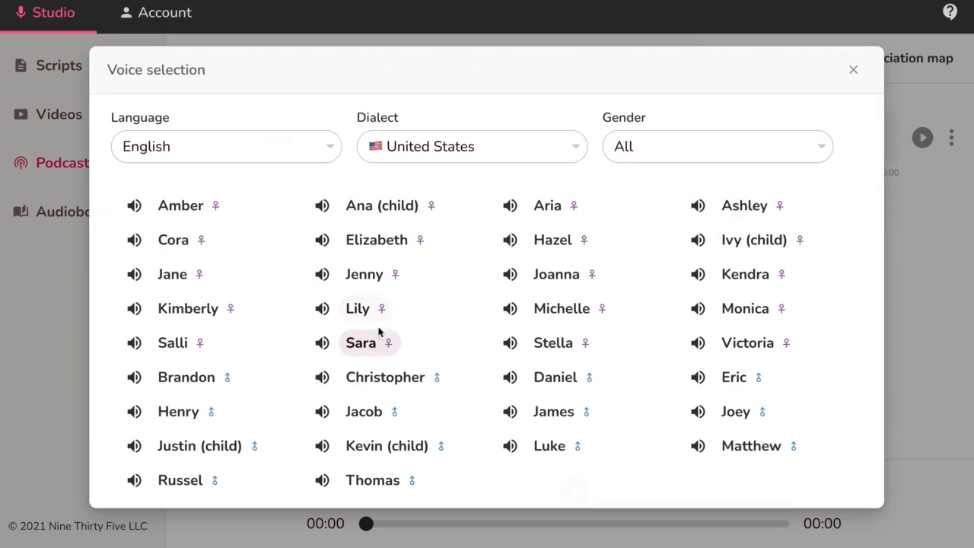
{"action": "left_click", "coordinate": [363, 274]}
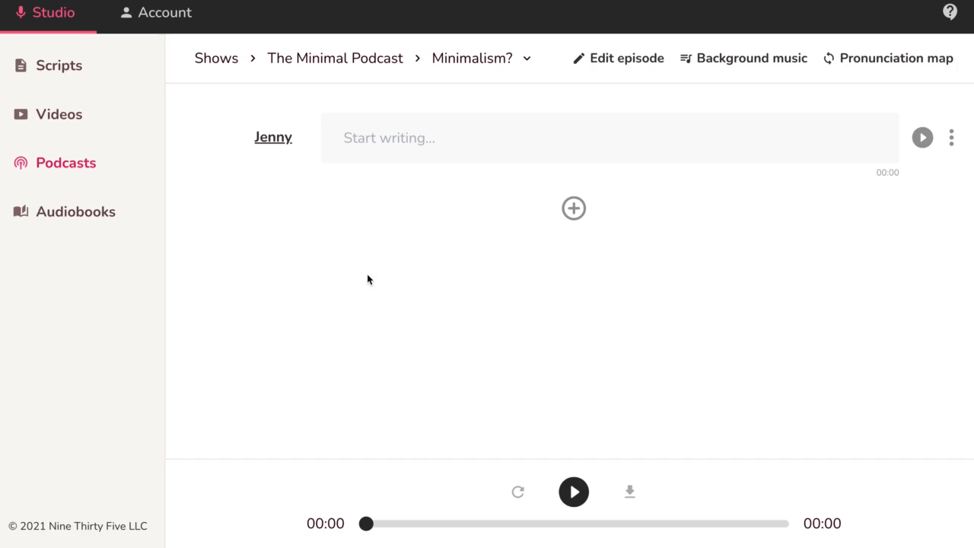
Step: Enter Jenny-voiced paragraphs about minimalism and decluttering, then add an empty block after them
{"action": "left_click", "coordinate": [951, 136]}
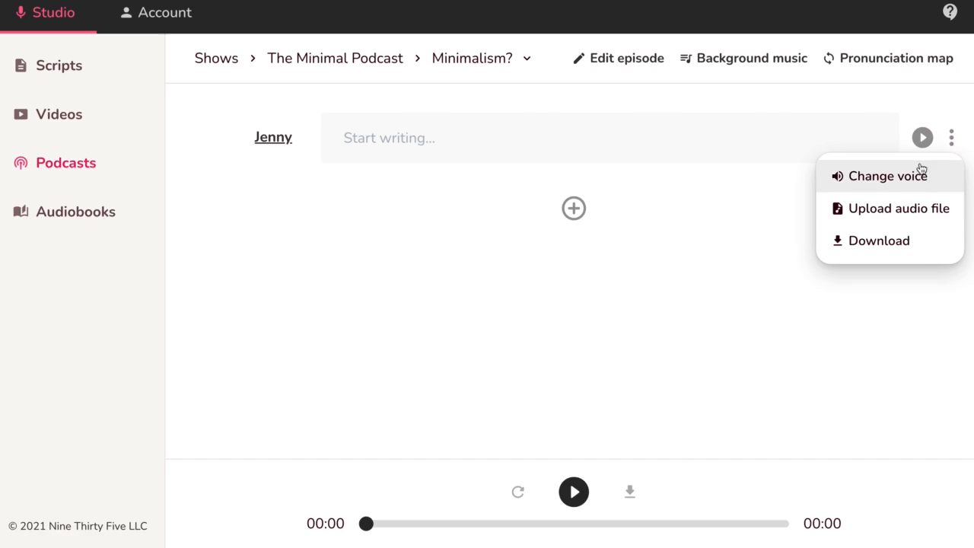
{"action": "left_click", "coordinate": [401, 156]}
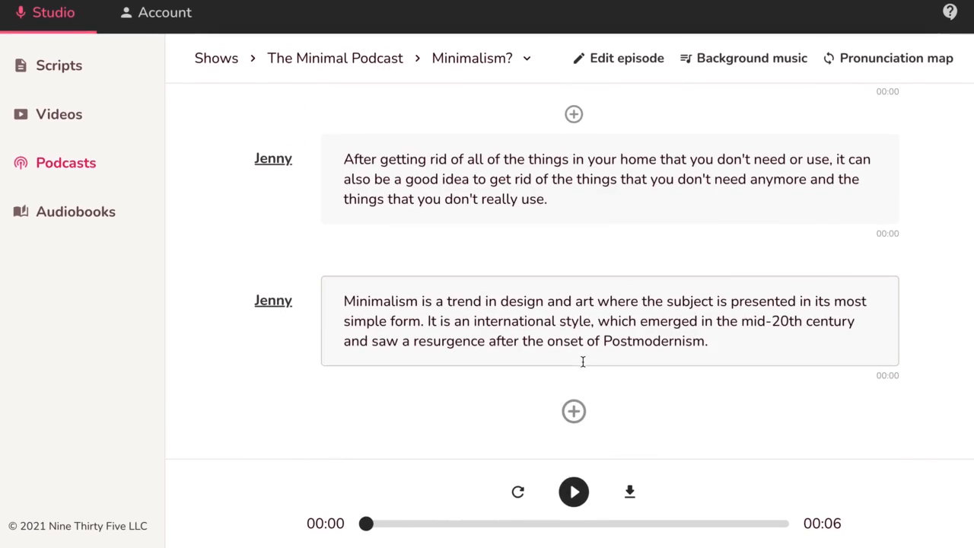
{"action": "left_click", "coordinate": [953, 340]}
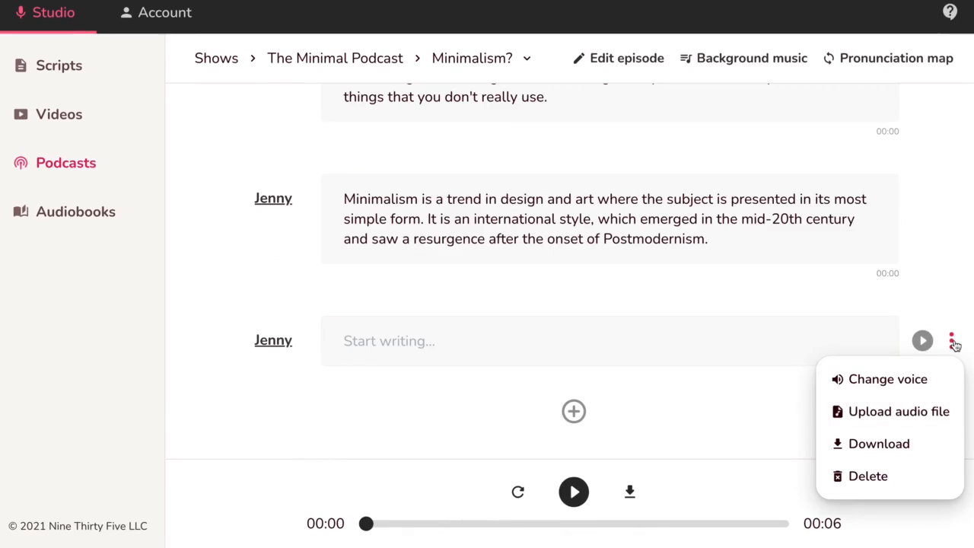
Step: Upload outro.mp3 as the last block's audio and bring up Background music settings
{"action": "left_click", "coordinate": [635, 291]}
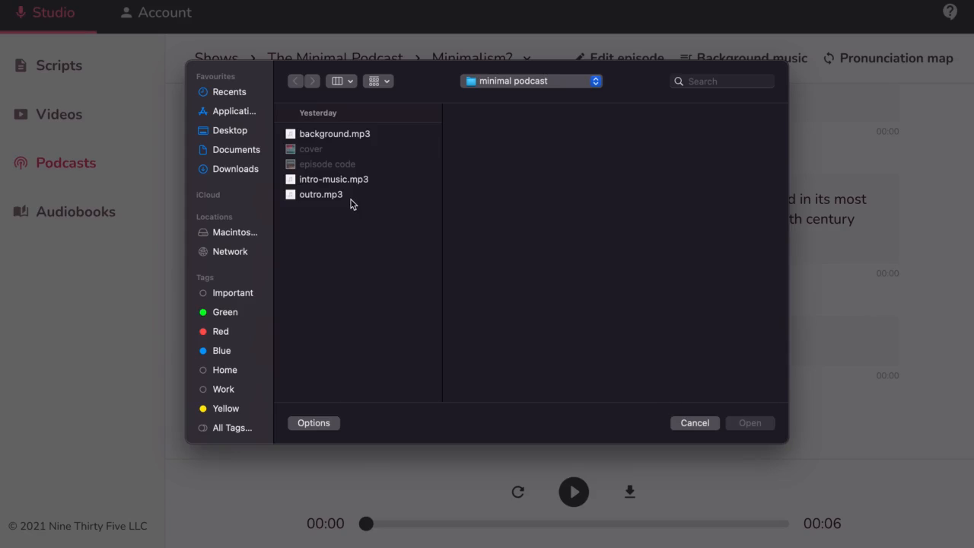
{"action": "left_click", "coordinate": [695, 422]}
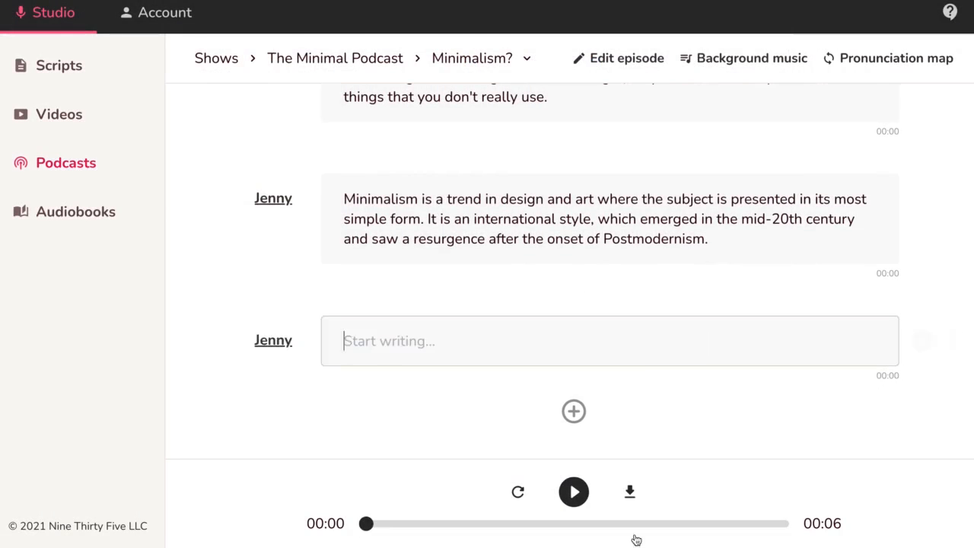
{"action": "left_click", "coordinate": [752, 58]}
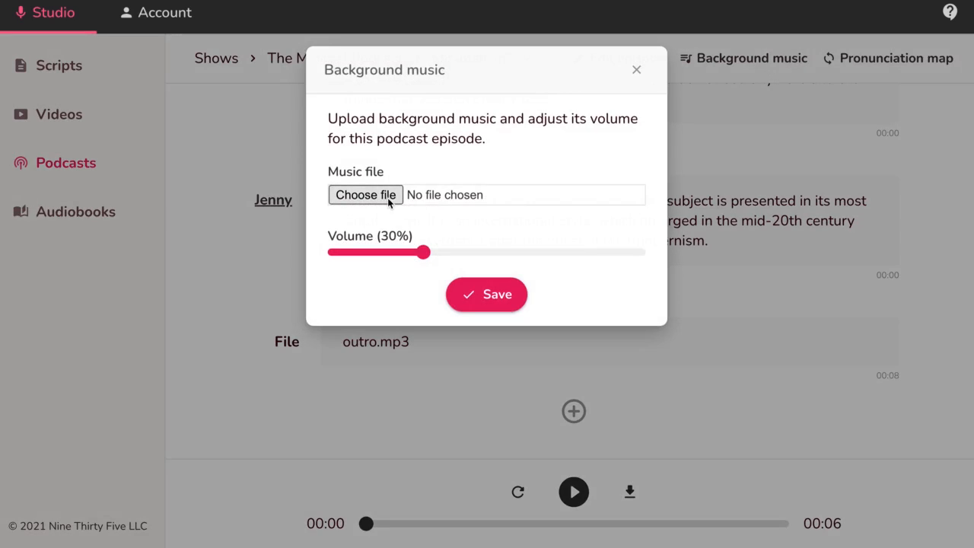
Step: Save background.mp3 as the episode's background music at 5% volume
{"action": "left_click", "coordinate": [365, 195]}
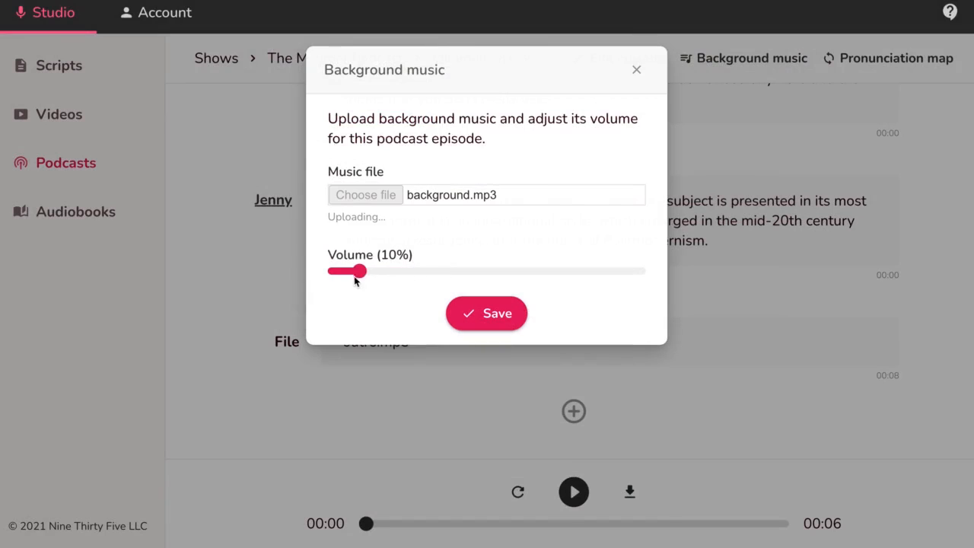
{"action": "left_click_drag", "start_coordinate": [350, 271], "coordinate": [338, 271]}
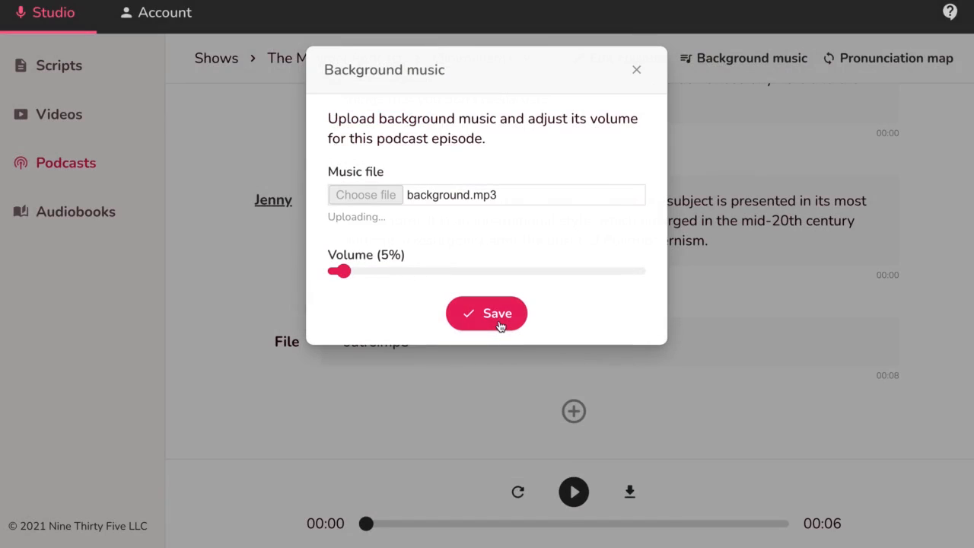
{"action": "left_click", "coordinate": [486, 314]}
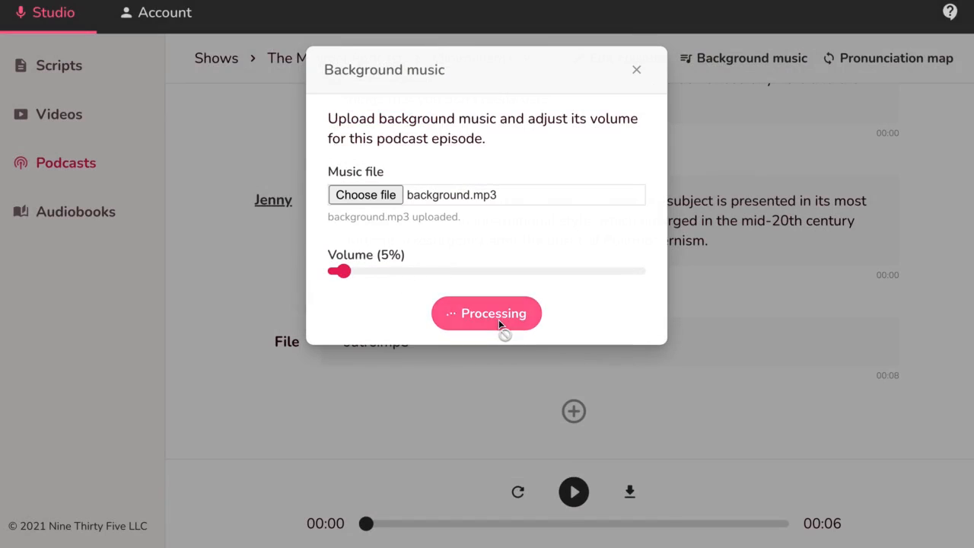
{"action": "left_click", "coordinate": [486, 313]}
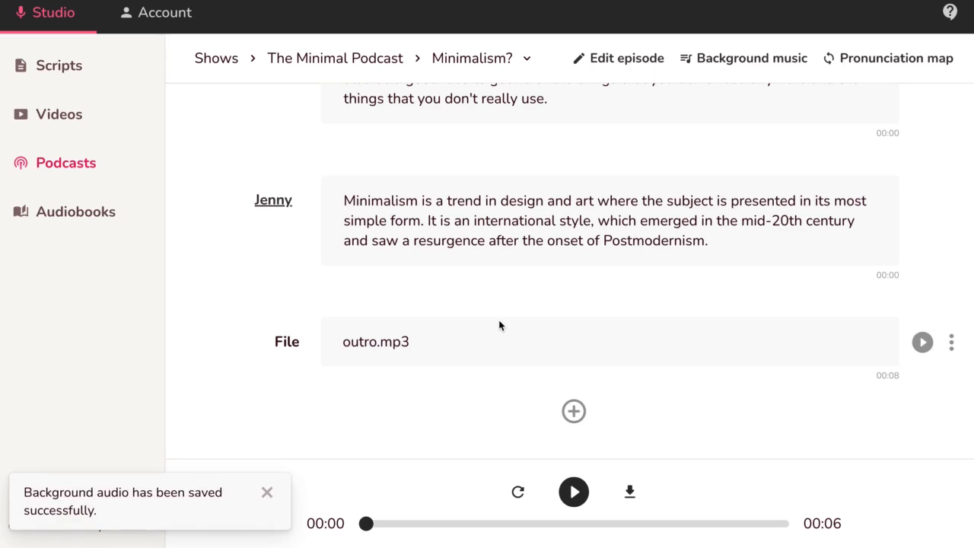
Step: Briefly preview the 1:04 Minimalism? episode with music in the bottom player, then stop
{"action": "left_click", "coordinate": [573, 492]}
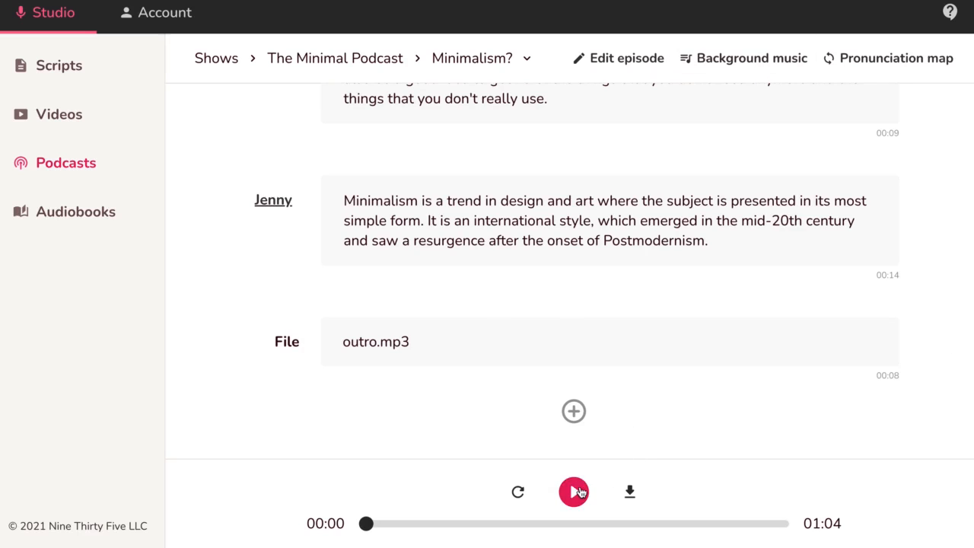
{"action": "left_click", "coordinate": [574, 493]}
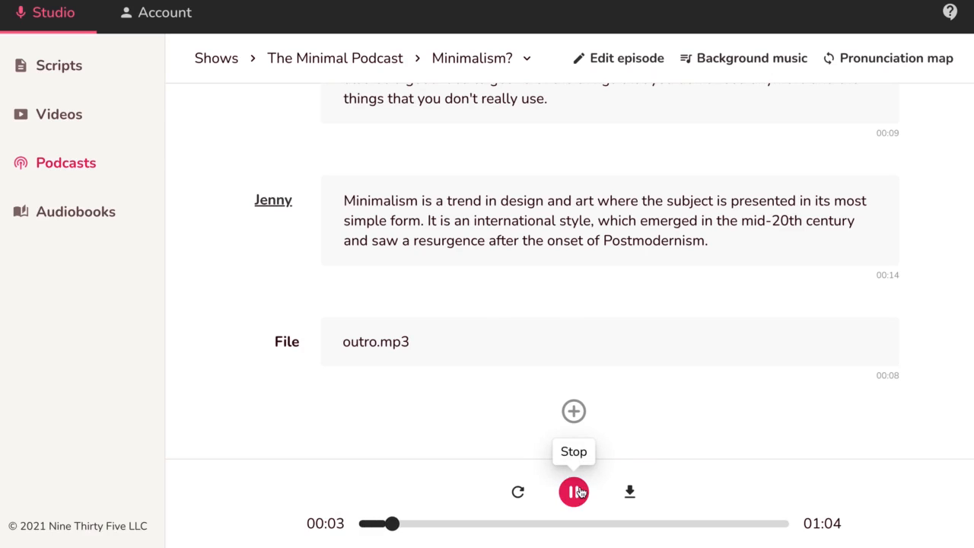
{"action": "left_click", "coordinate": [574, 492]}
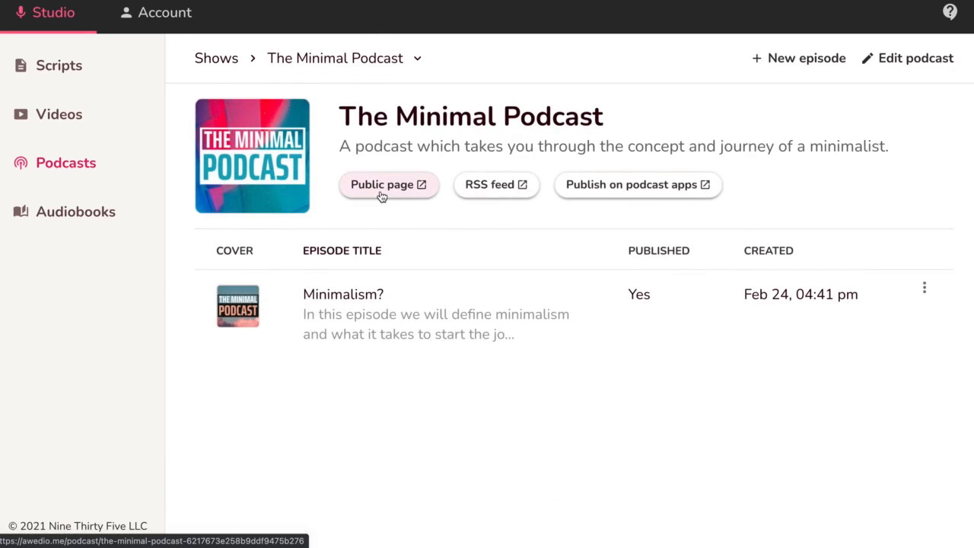
Step: Play Minimalism? briefly on The Minimal Podcast's public page, then open its episode page
{"action": "left_click", "coordinate": [387, 184]}
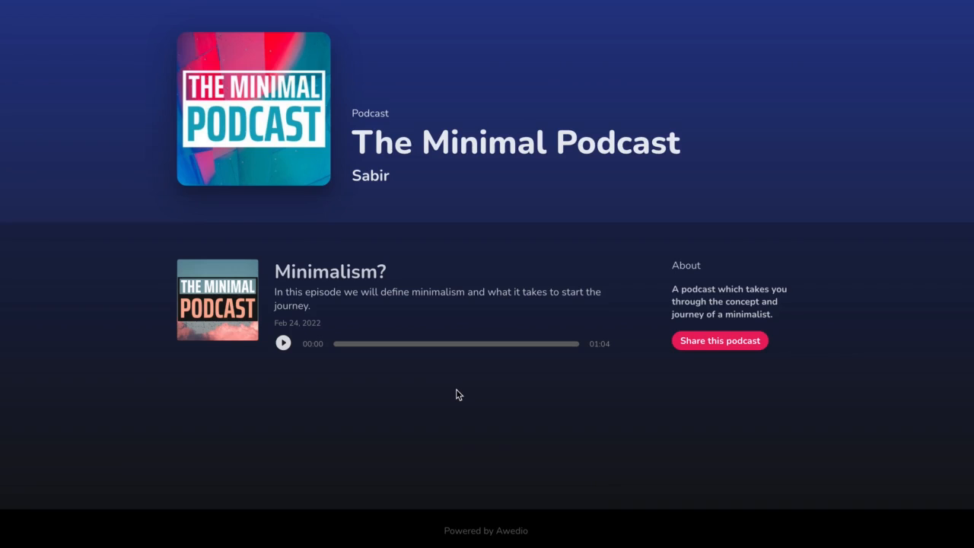
{"action": "mouse_move", "coordinate": [703, 352]}
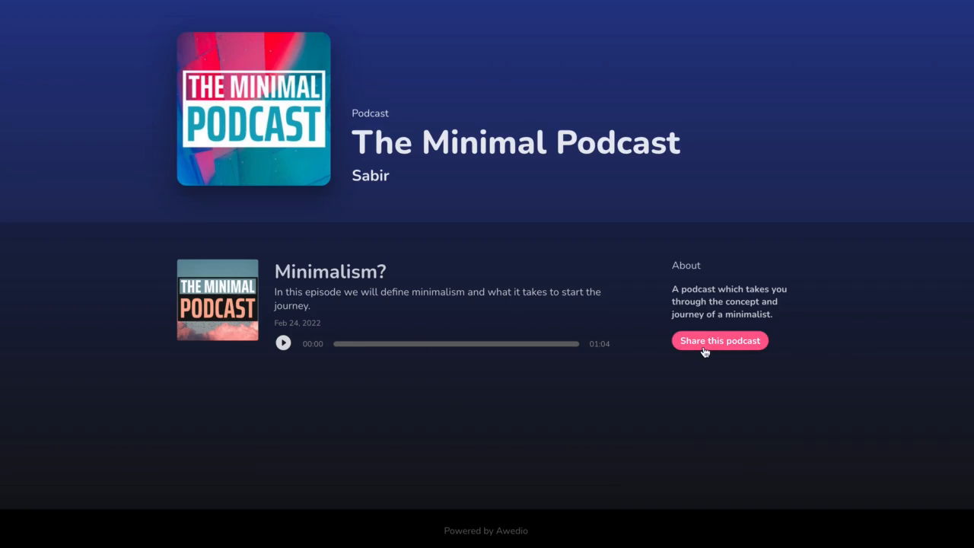
{"action": "mouse_move", "coordinate": [348, 284]}
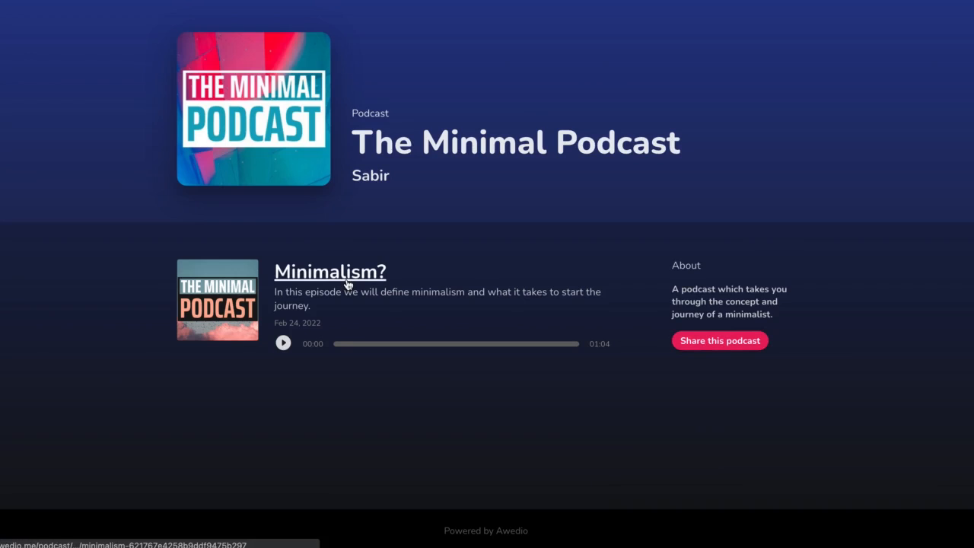
{"action": "left_click", "coordinate": [283, 342]}
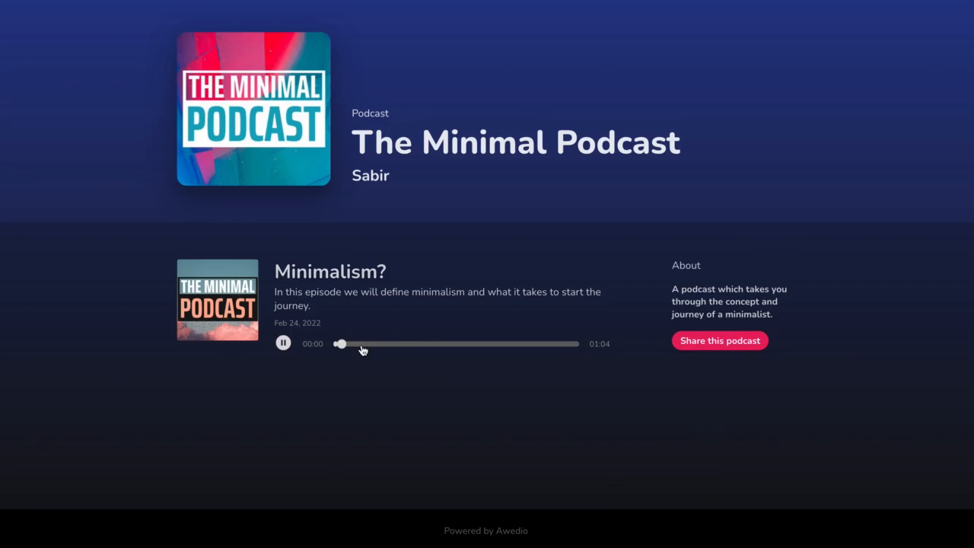
{"action": "left_click", "coordinate": [283, 342]}
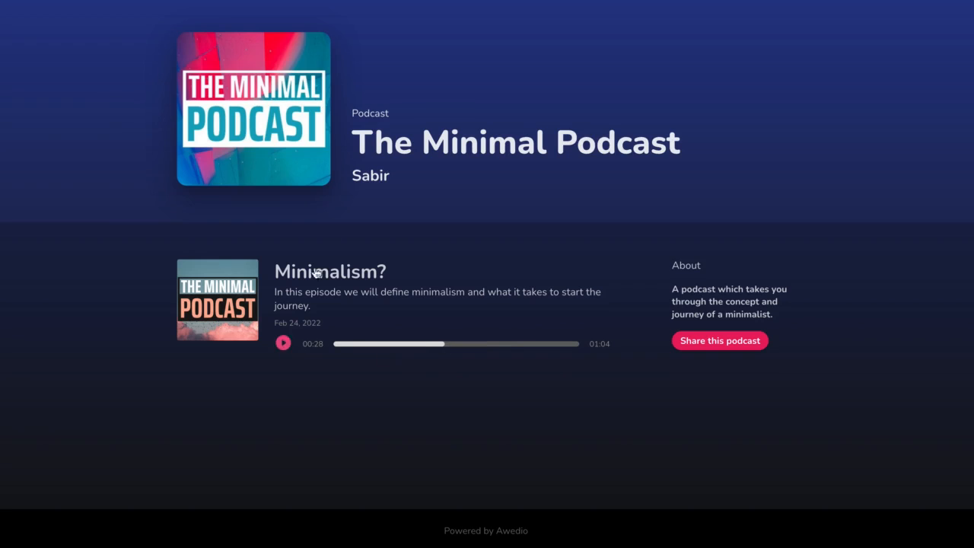
{"action": "left_click", "coordinate": [331, 272]}
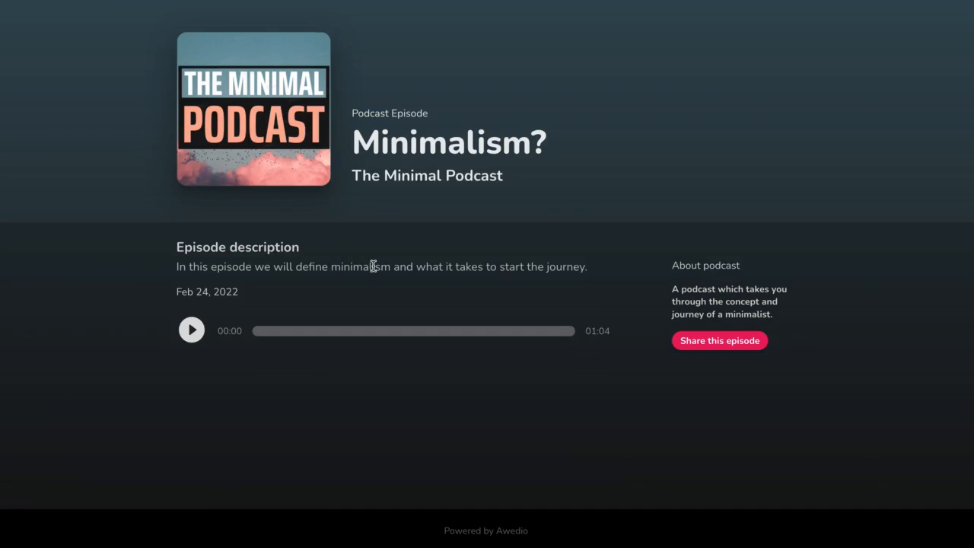
{"action": "left_click", "coordinate": [191, 330]}
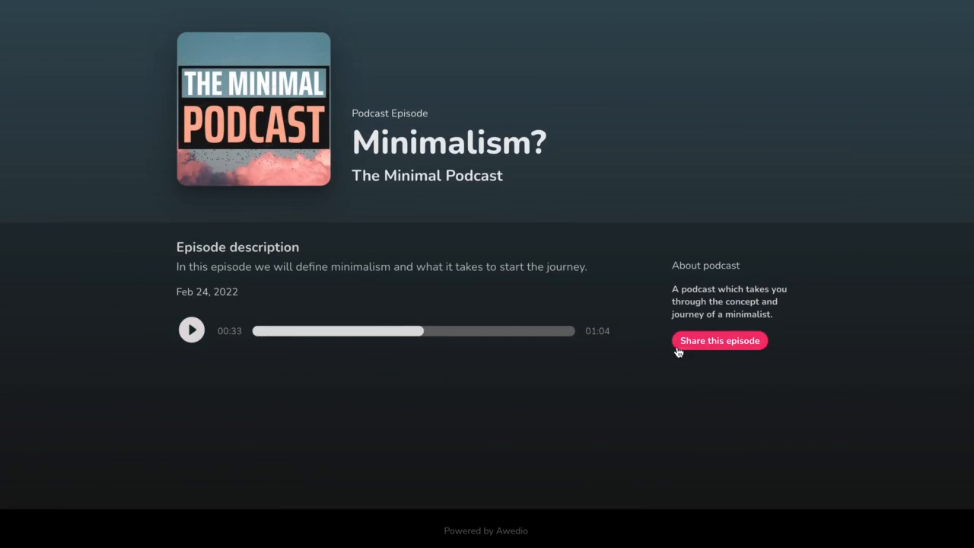
{"action": "mouse_move", "coordinate": [651, 289]}
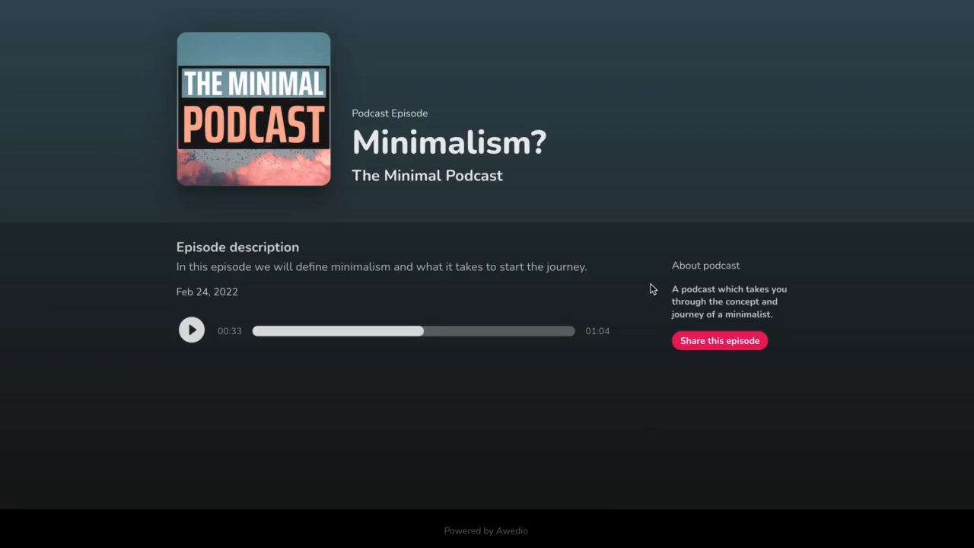